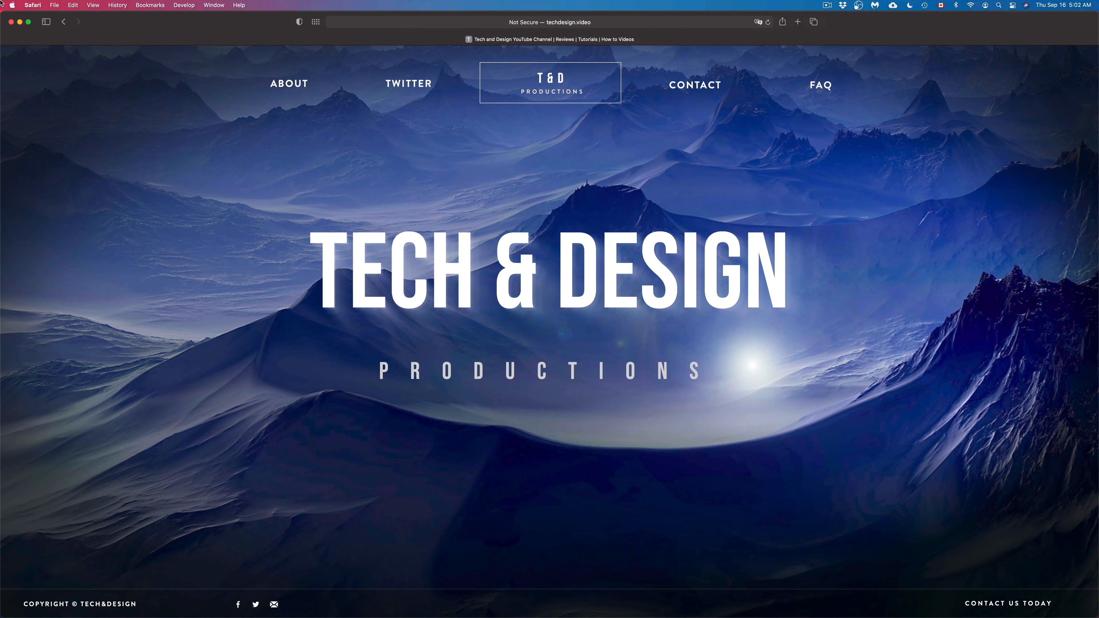
Step: Open the Apple menu, which lists App Store with 7 updates
left_click(12, 6)
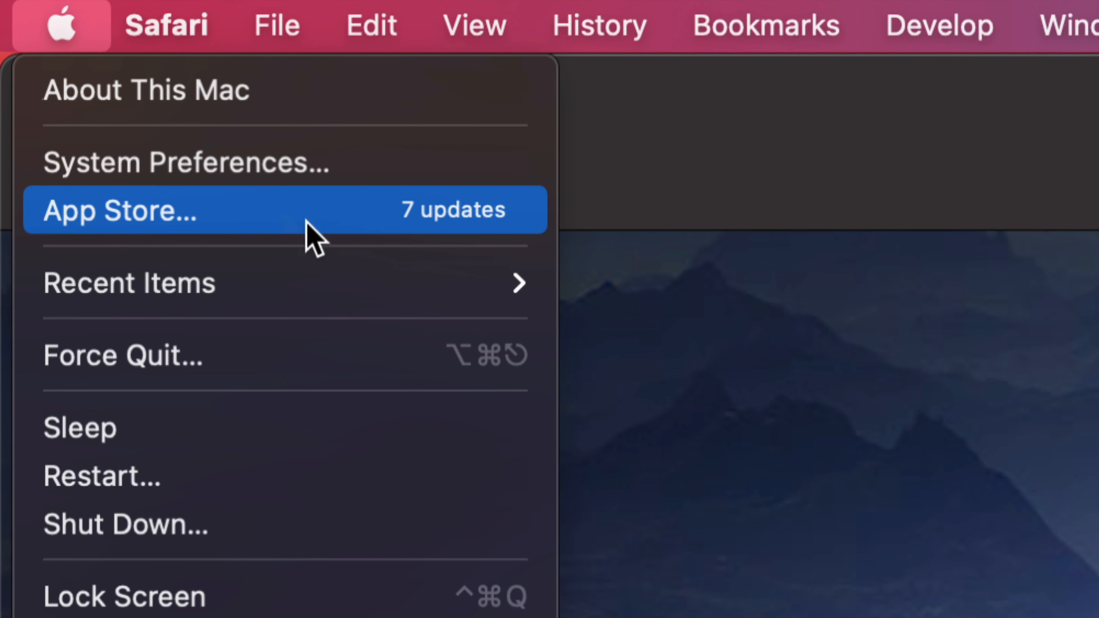
mouse_move(403, 234)
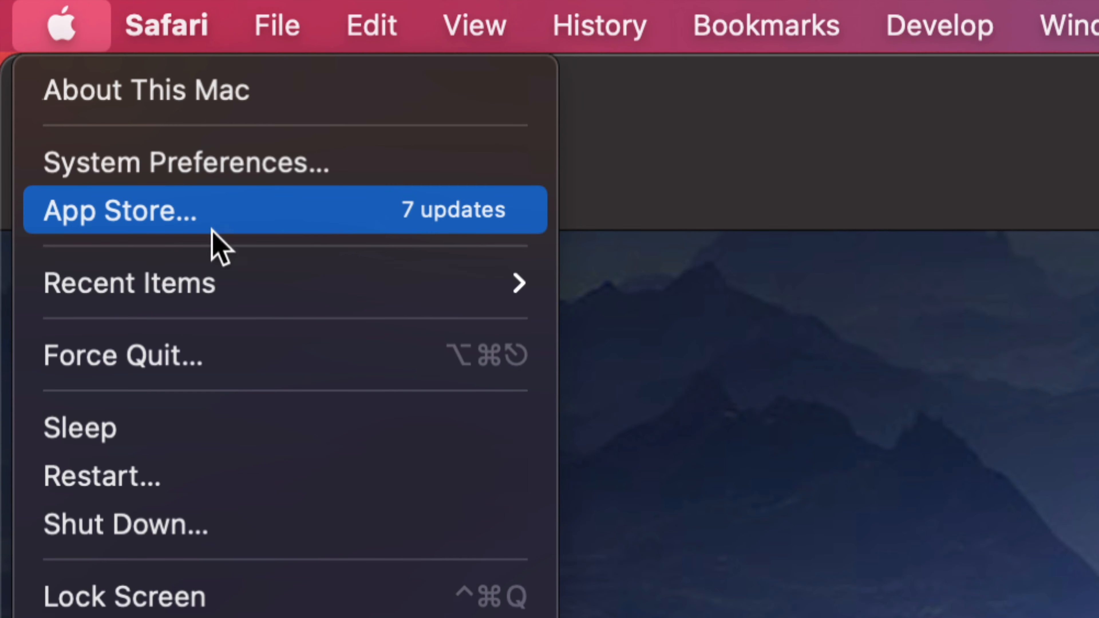
mouse_move(166, 231)
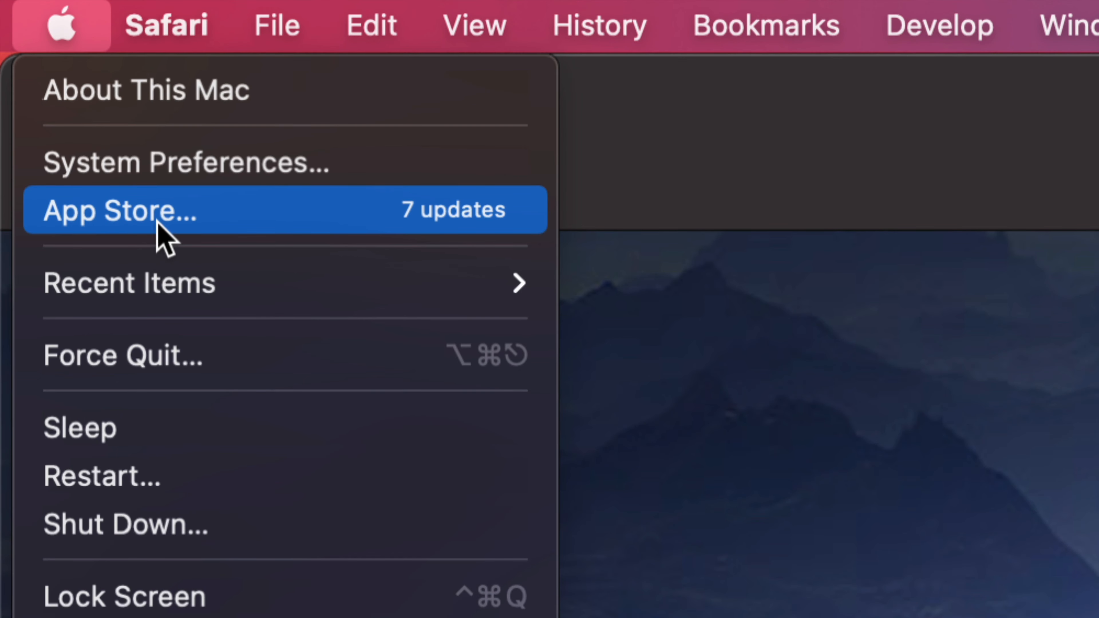
mouse_move(189, 162)
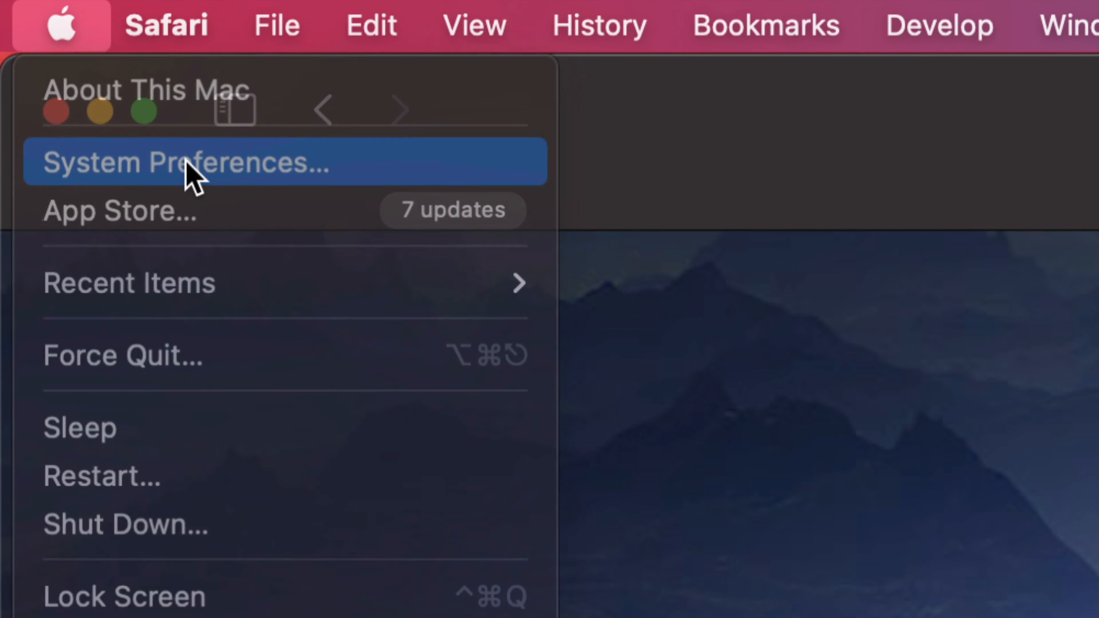
Step: Open Software Update showing macOS Big Sur 11.6 (2.64 GB) ready to install
left_click(187, 162)
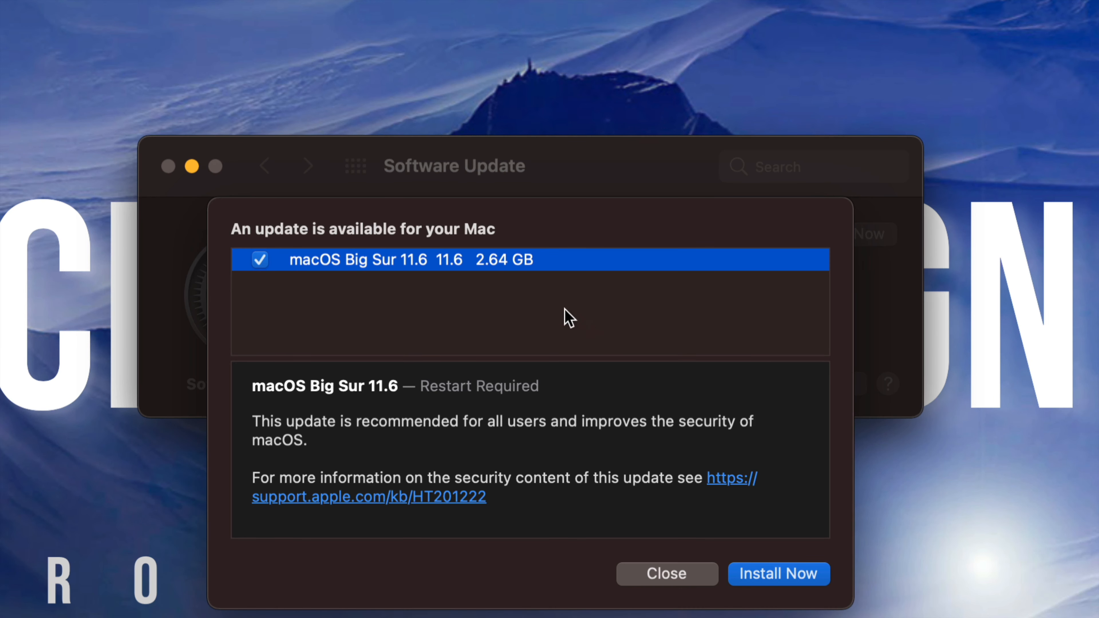
mouse_move(499, 285)
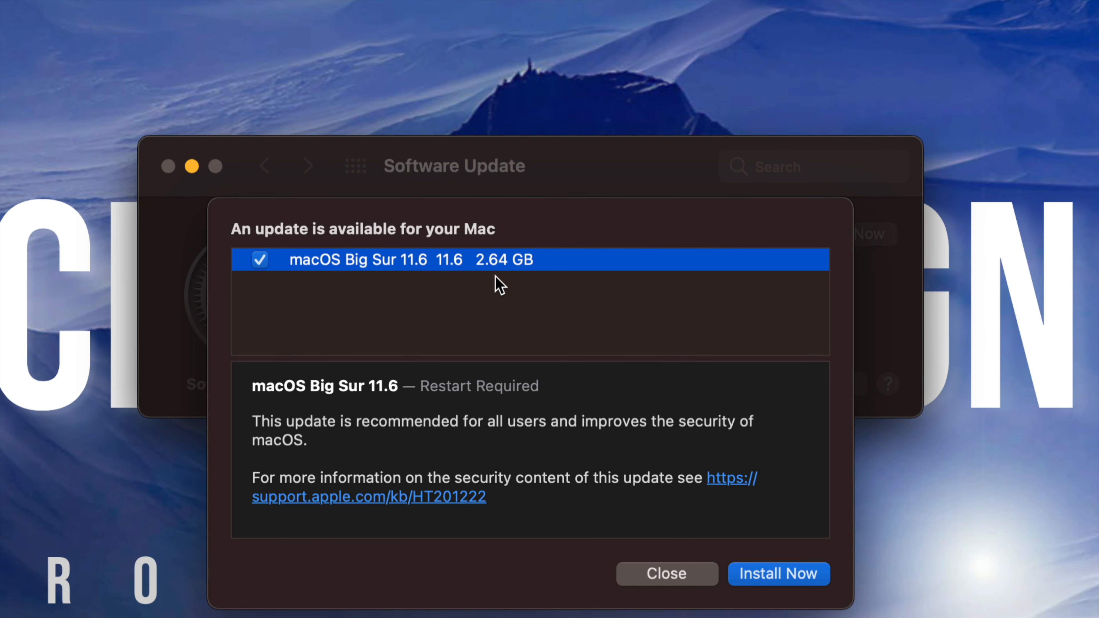
mouse_move(539, 450)
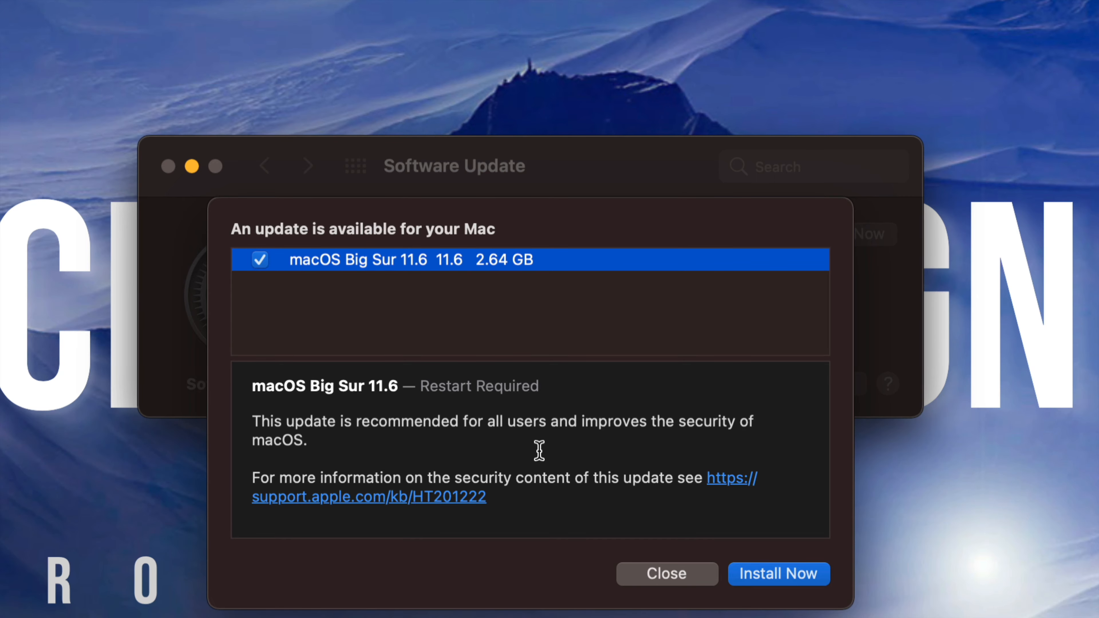
mouse_move(634, 392)
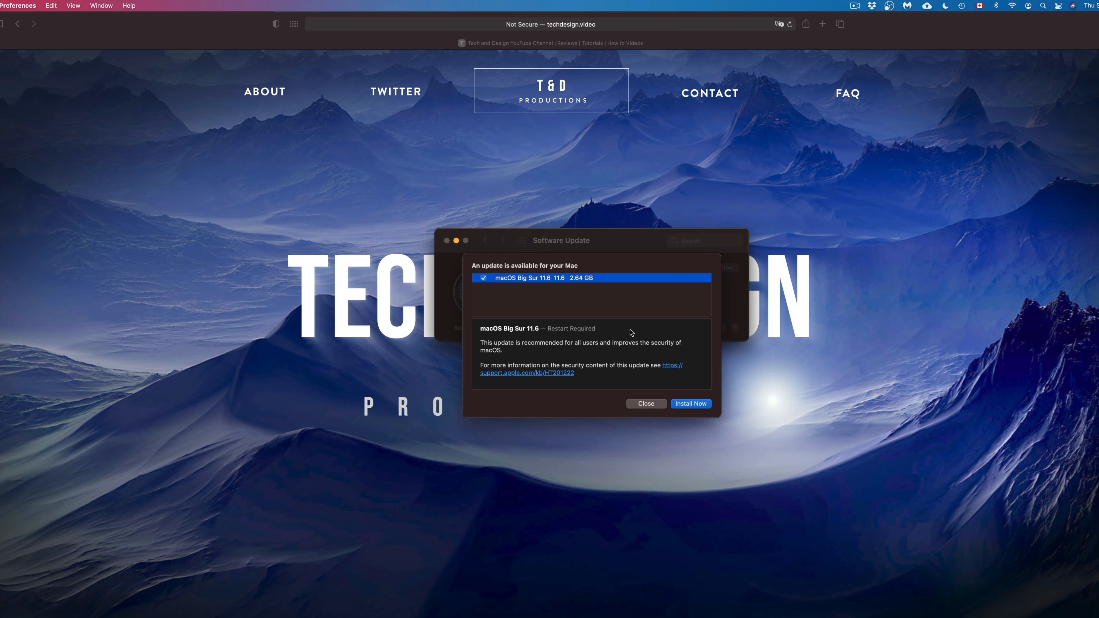
mouse_move(846, 244)
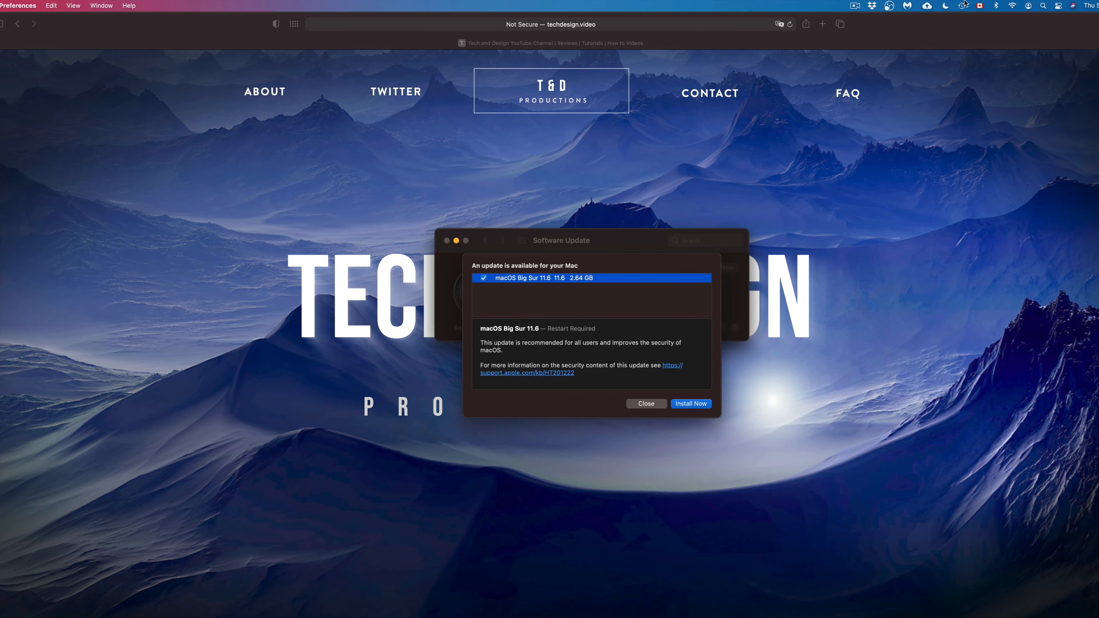
Step: Check the last Time Machine backup, then start installing macOS Big Sur 11.6
left_click(964, 6)
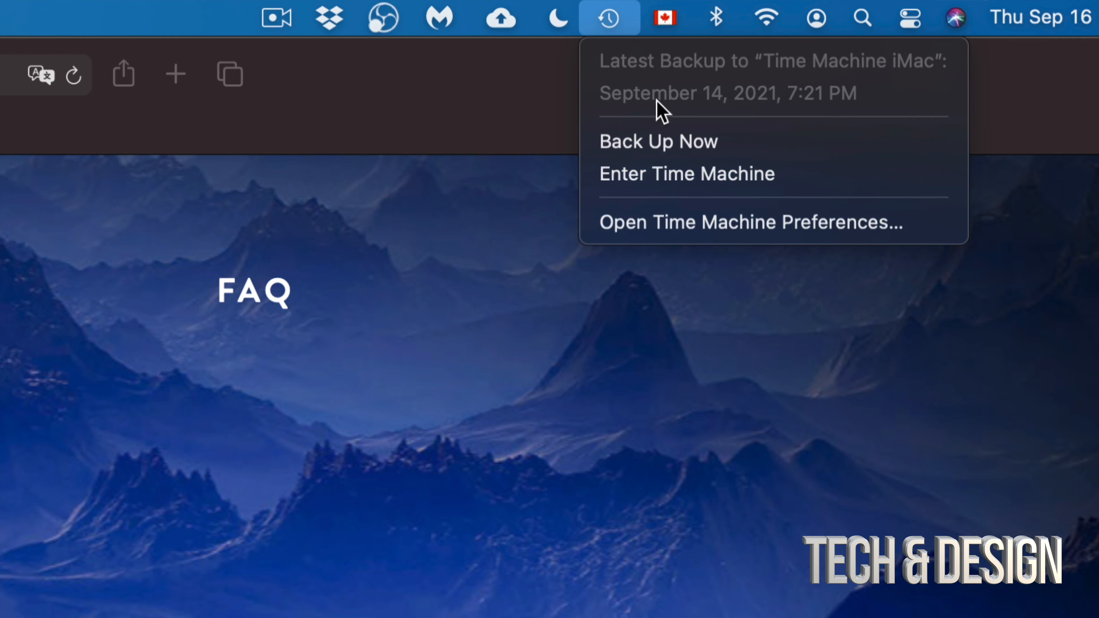
mouse_move(686, 173)
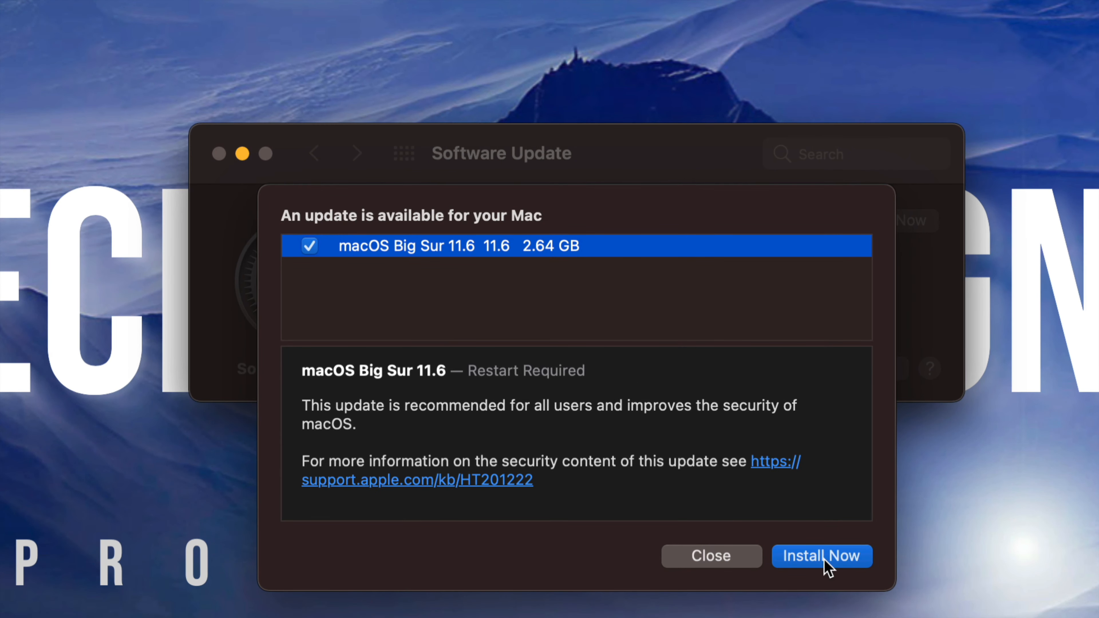
left_click(822, 556)
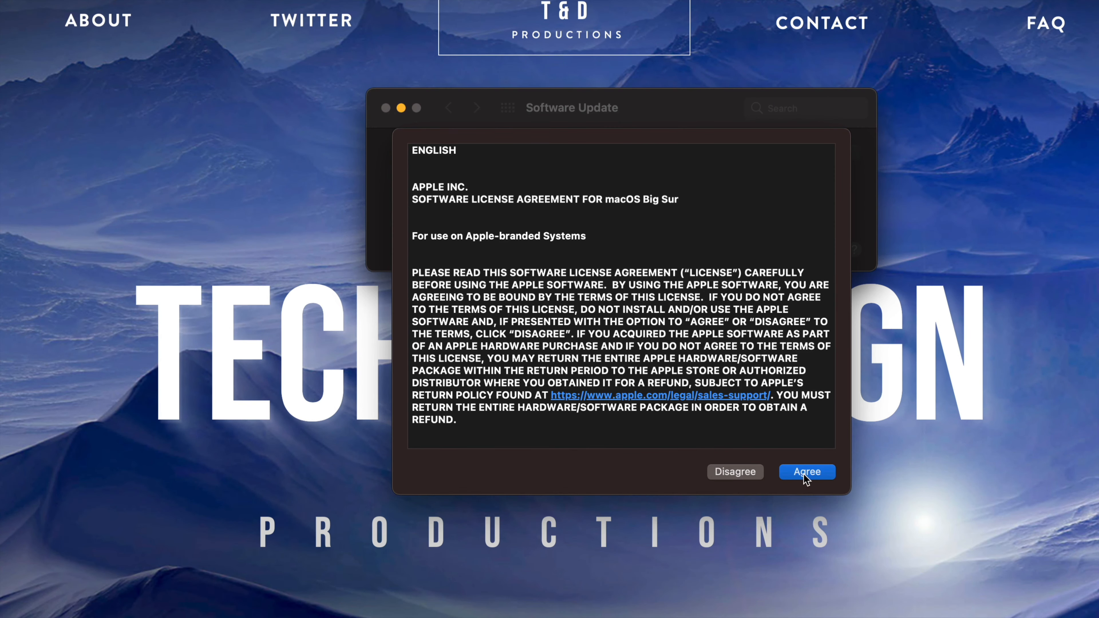
Step: Agree to the Big Sur license, let 11.6 install, then close System Preferences once up to date
left_click(806, 471)
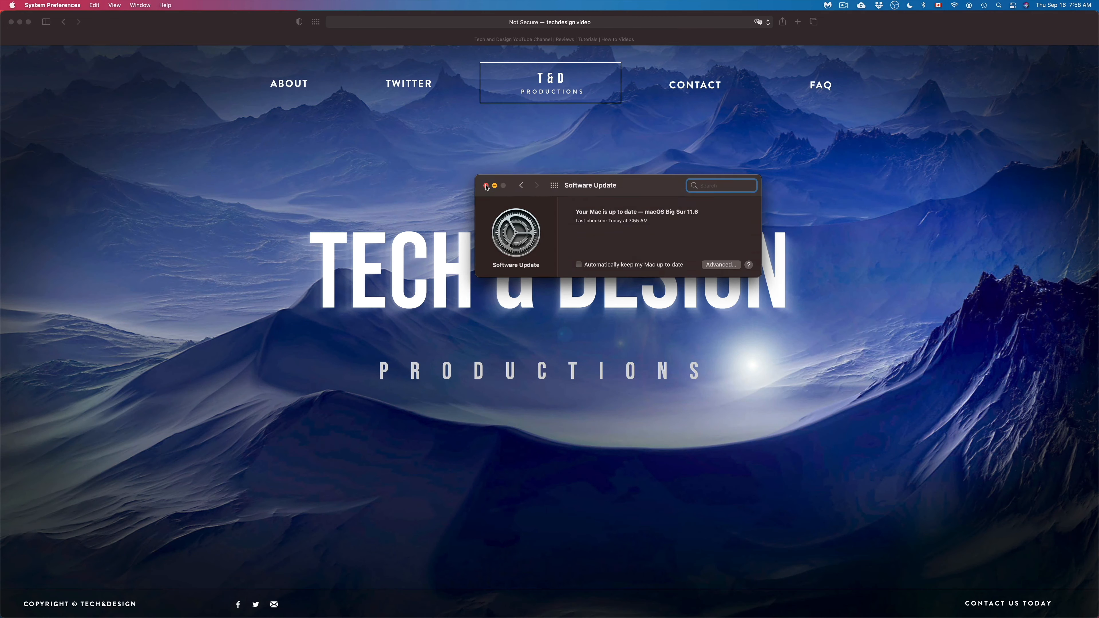
left_click(487, 185)
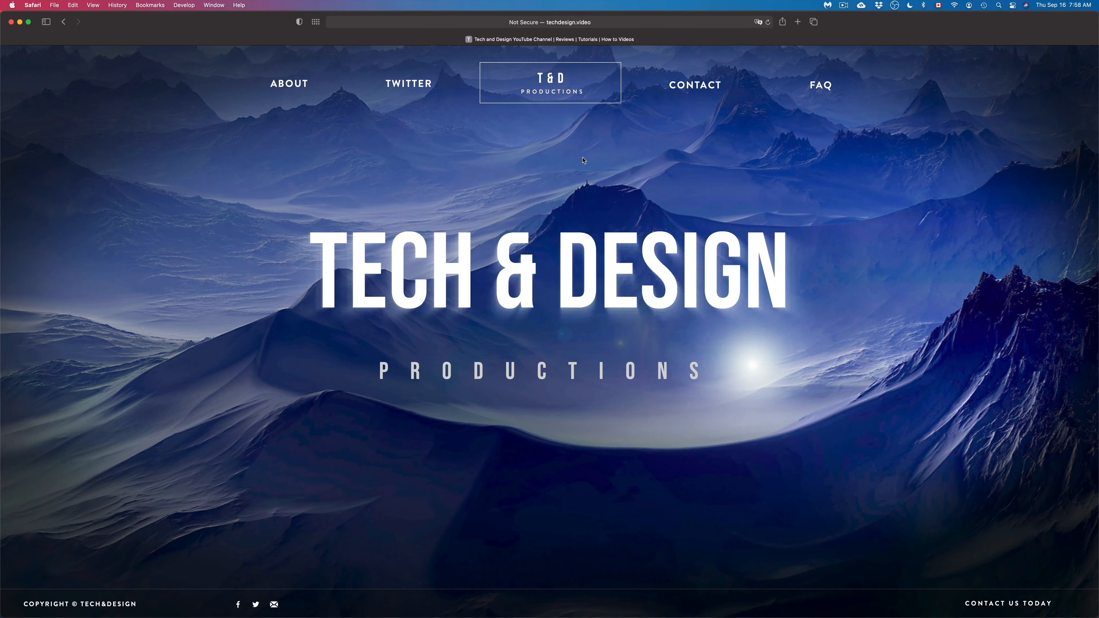